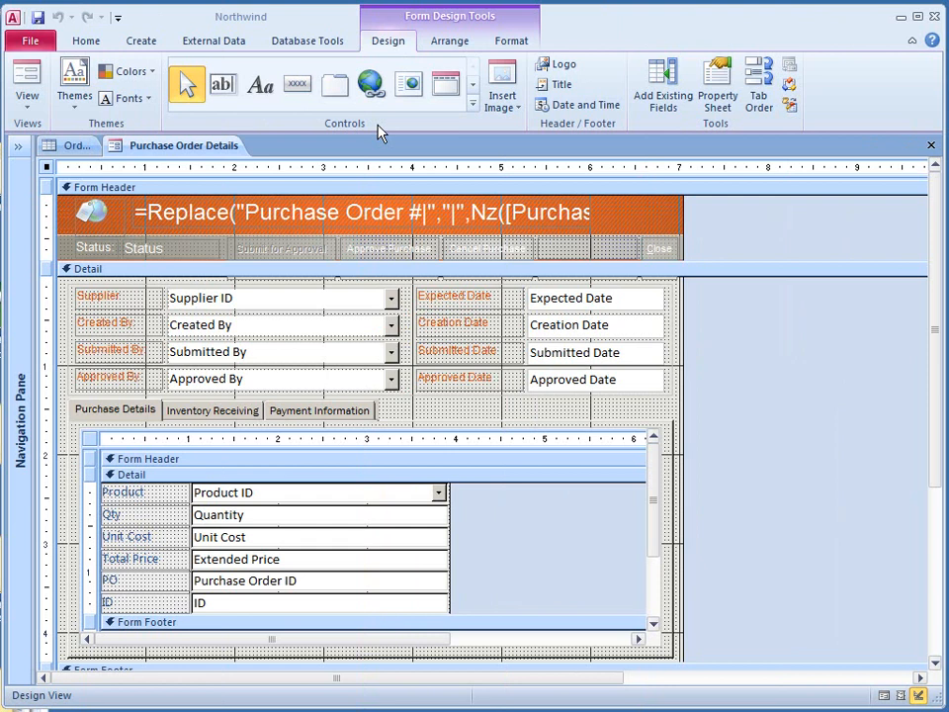
Open the Purchase Order Details form for the first order, maximized over the Orders table.
click(473, 107)
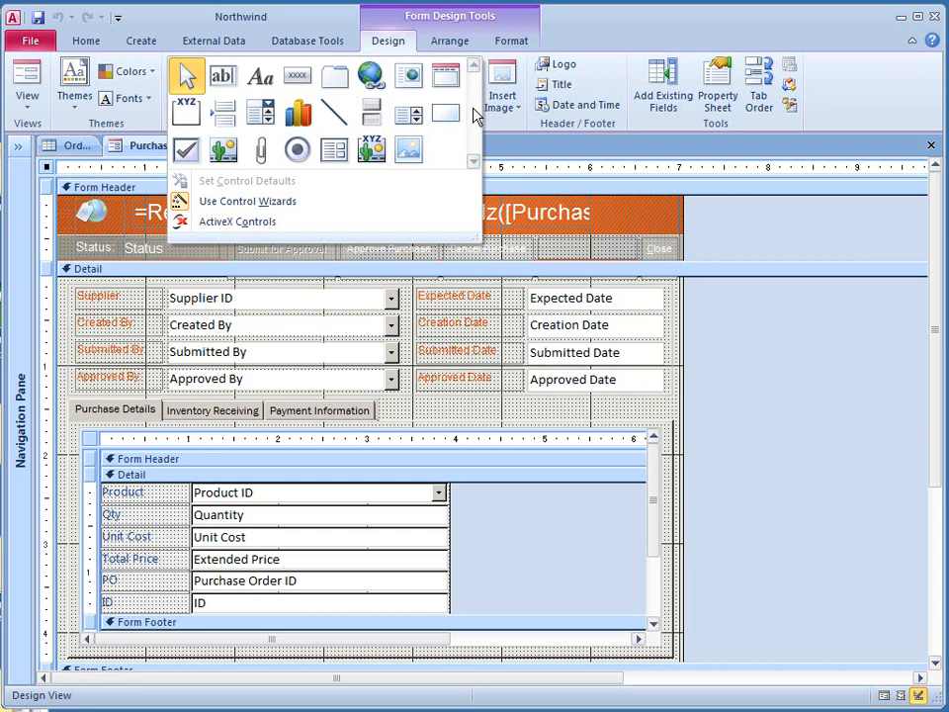
mouse_move(409, 75)
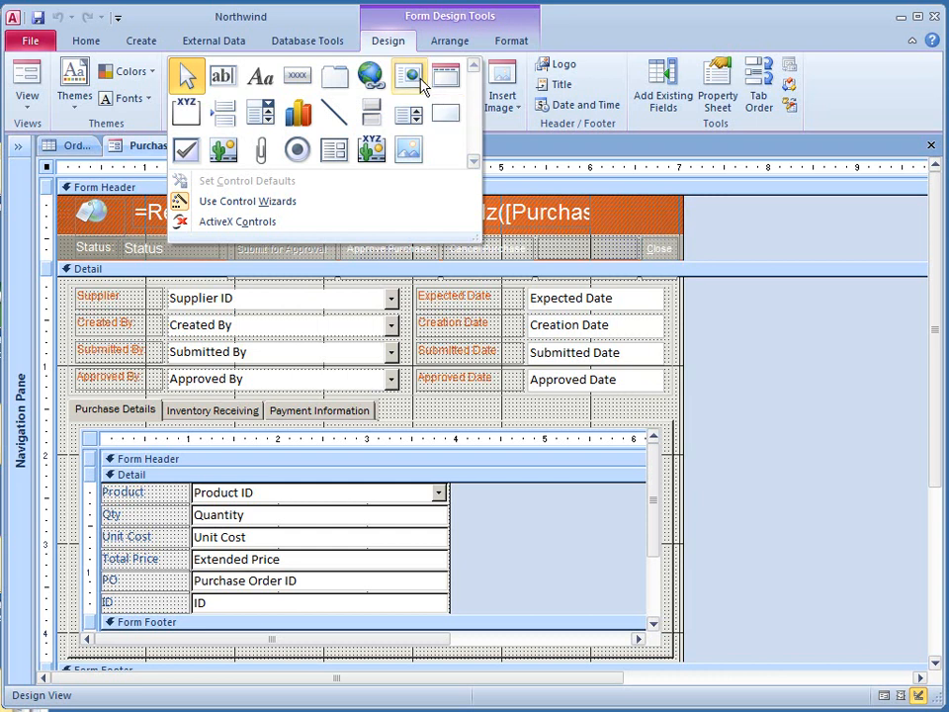
mouse_move(441, 76)
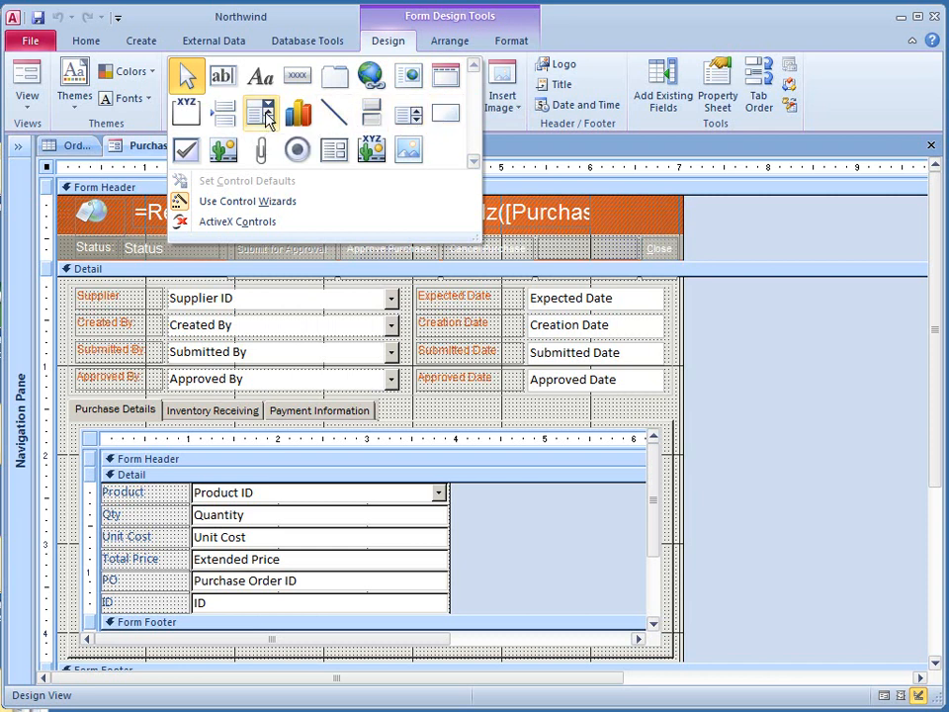
mouse_move(187, 149)
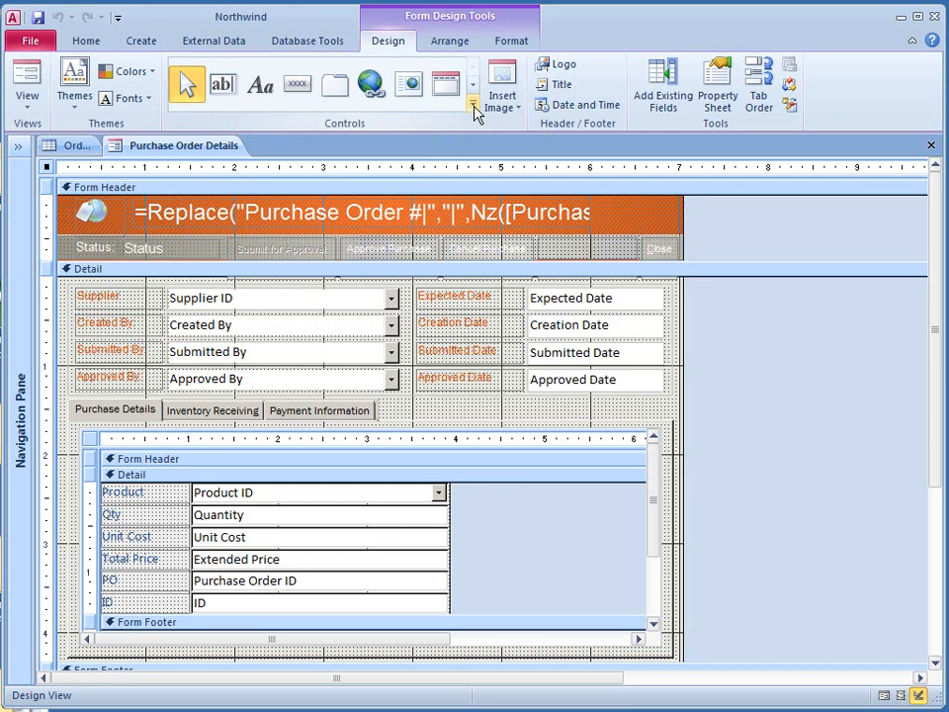
click(473, 102)
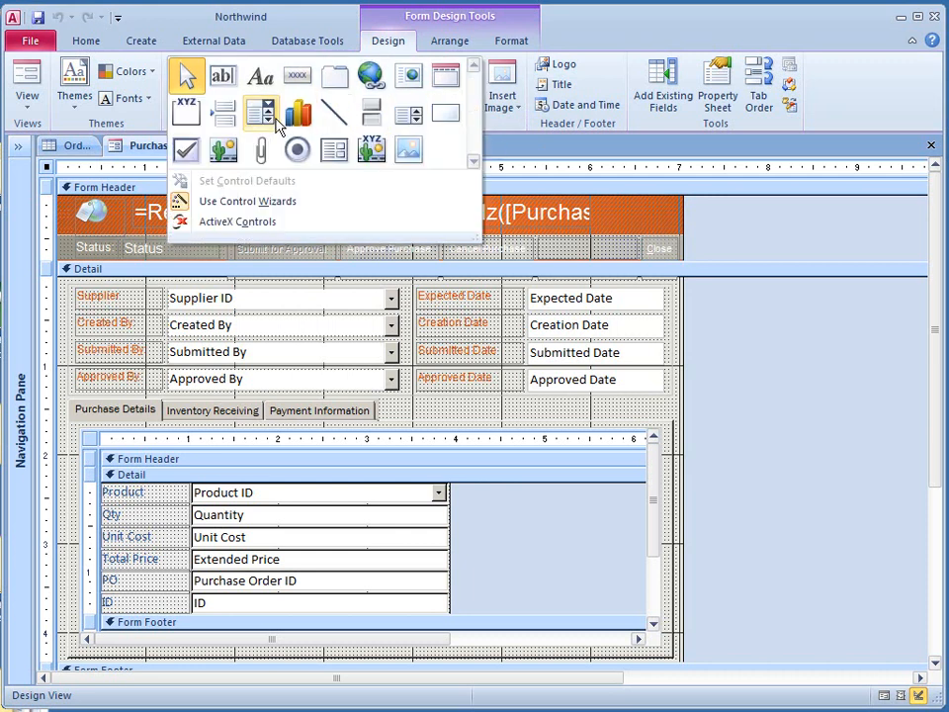
mouse_move(261, 115)
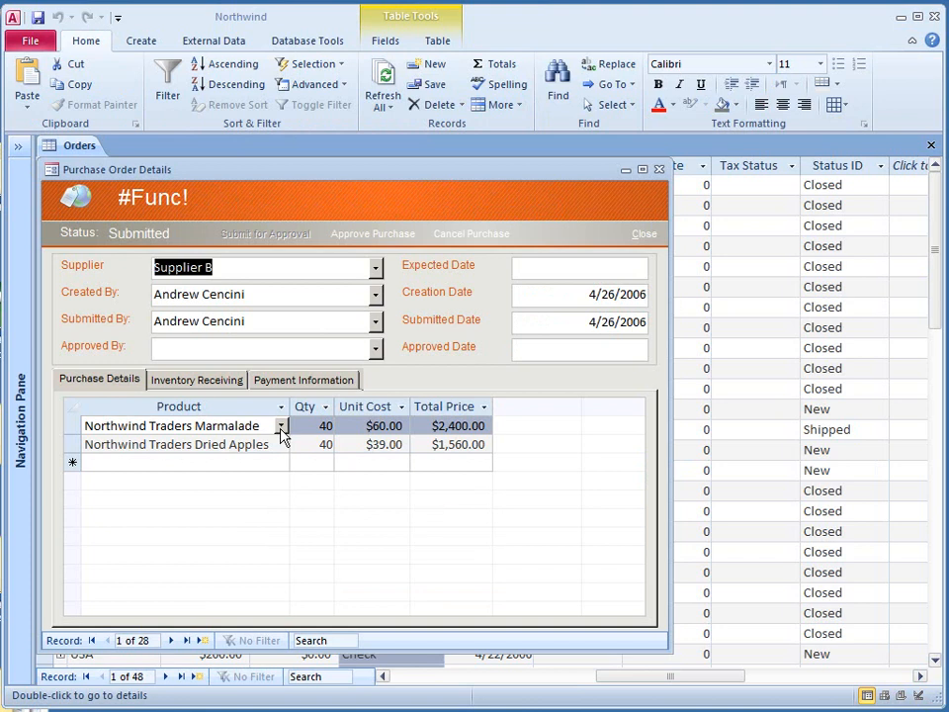
click(282, 425)
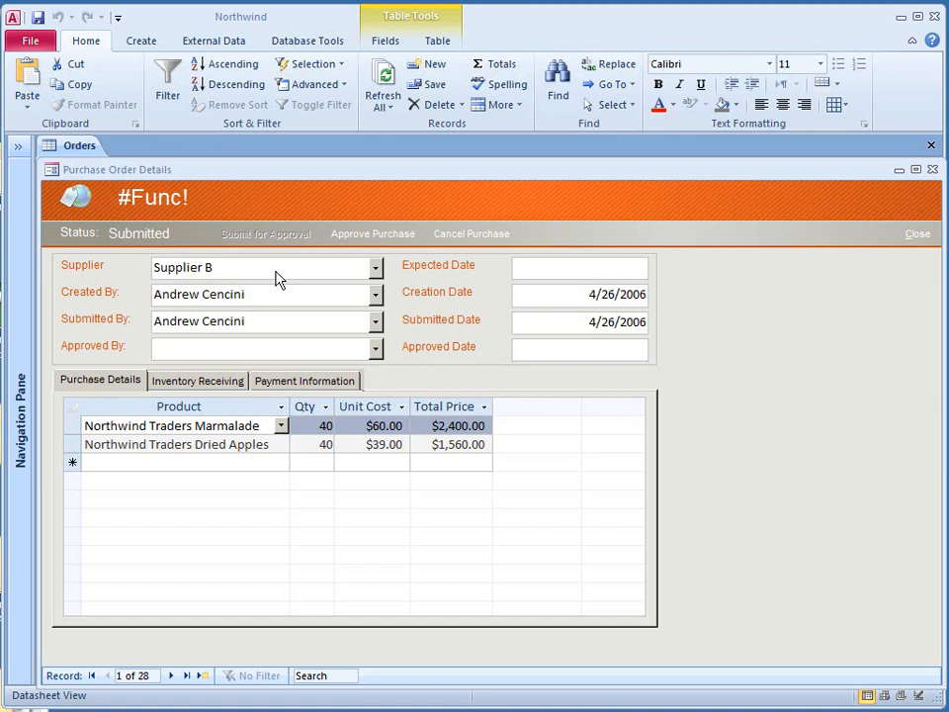
mouse_move(129, 269)
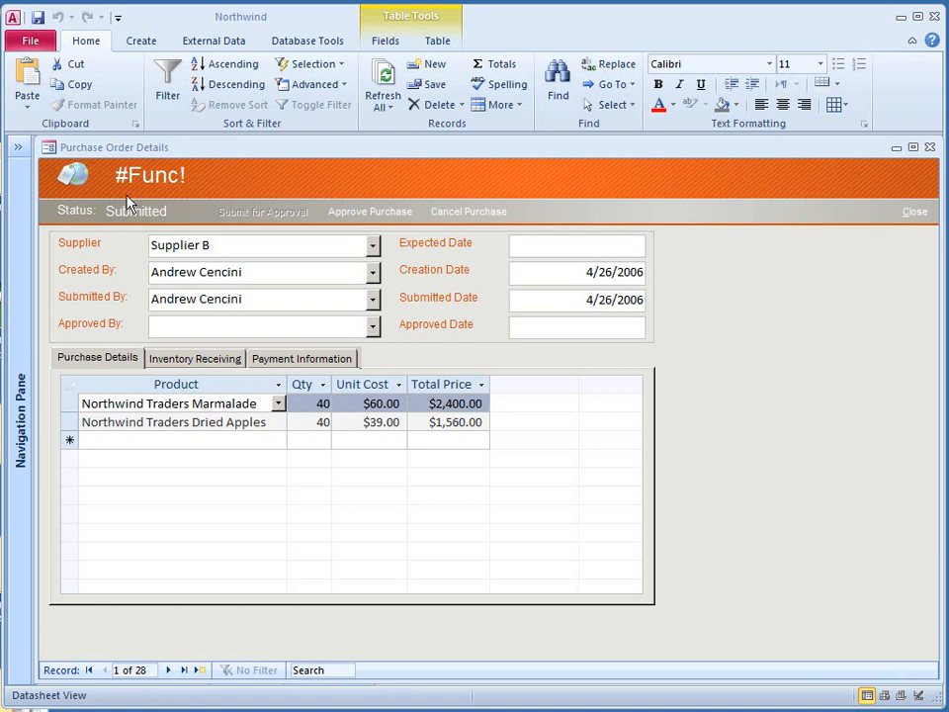
Show the Payment Information tab, then switch the form to Layout view via the title-bar menu.
click(301, 358)
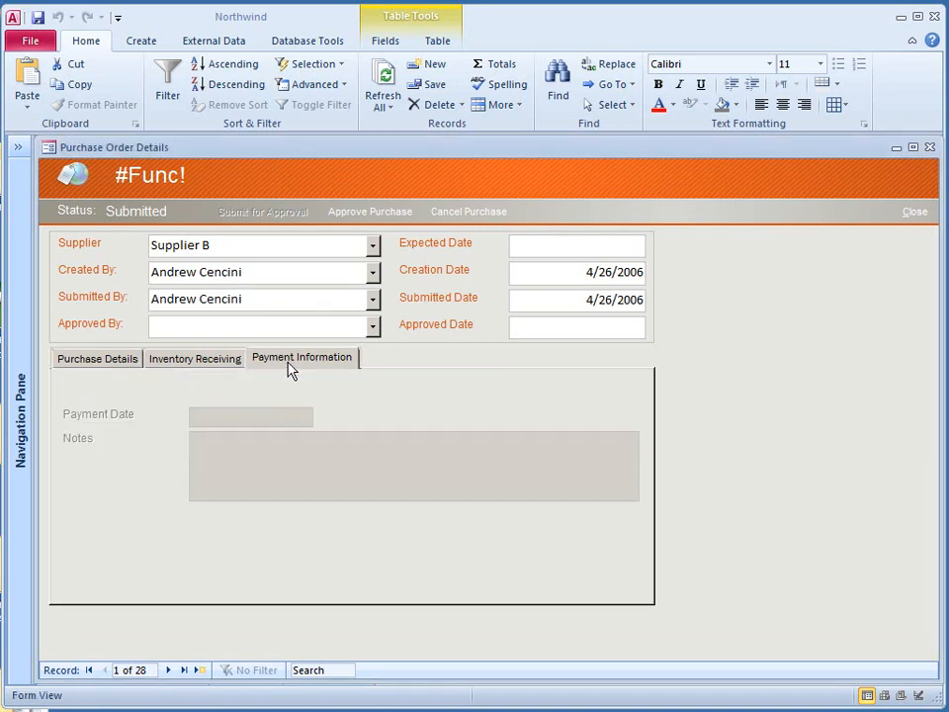
mouse_move(165, 244)
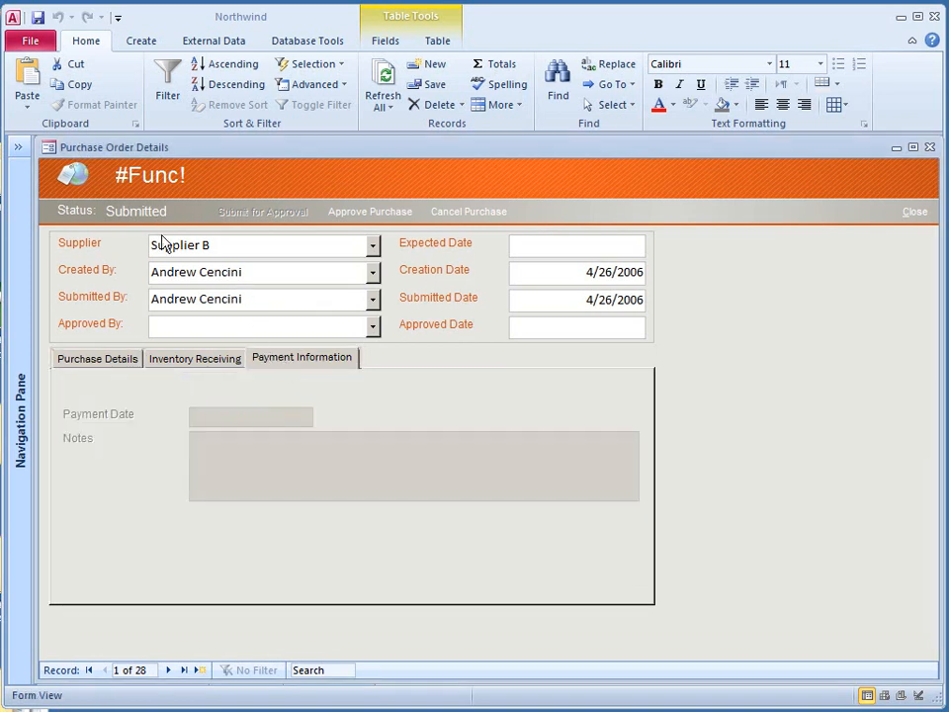
right_click(114, 147)
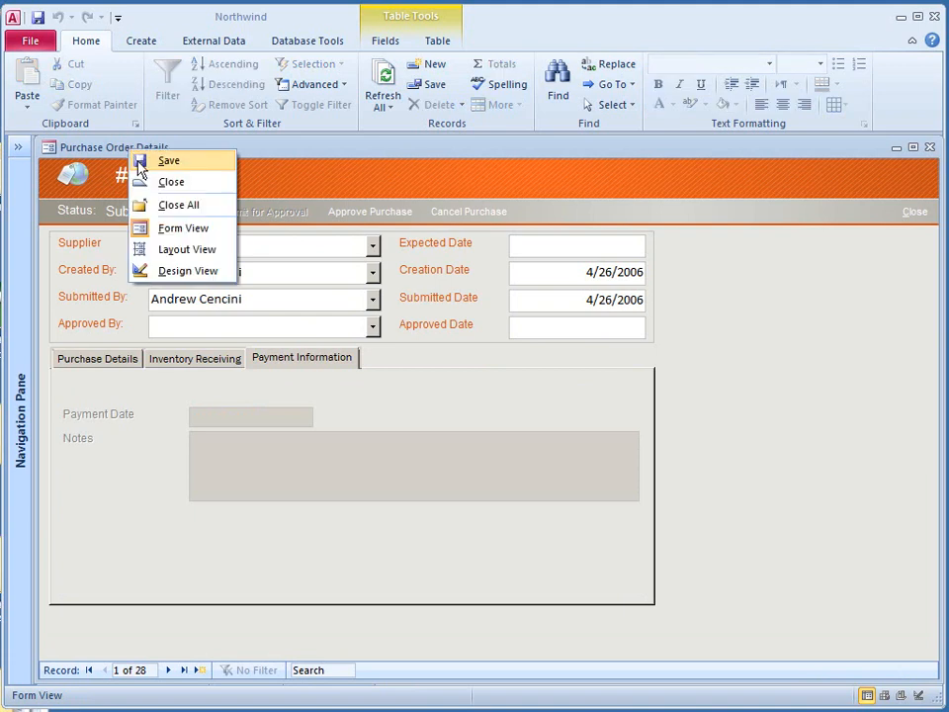
mouse_move(185, 249)
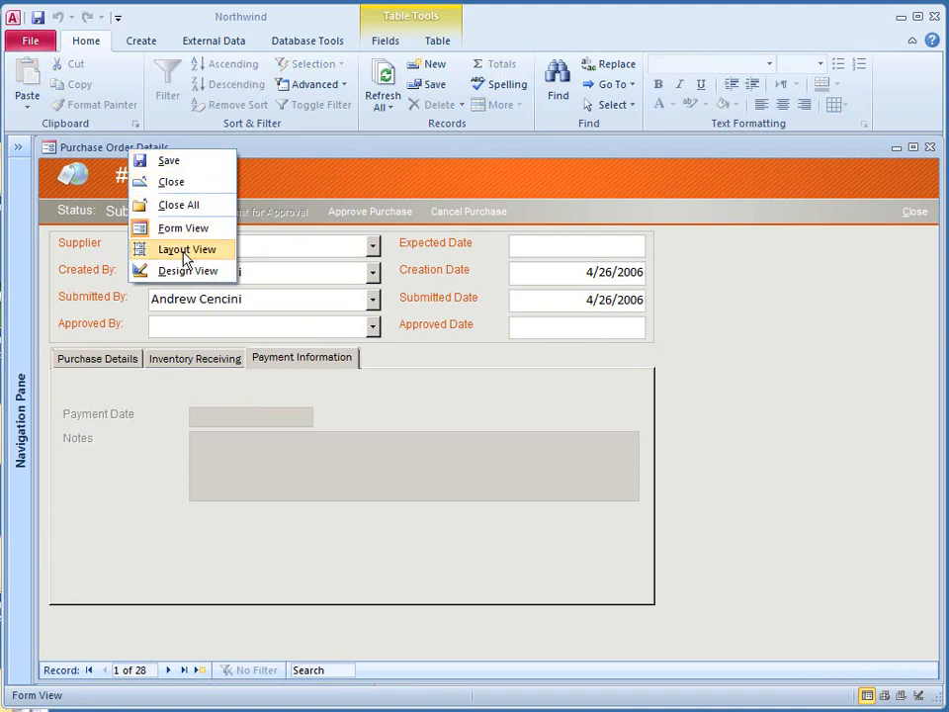
mouse_move(187, 253)
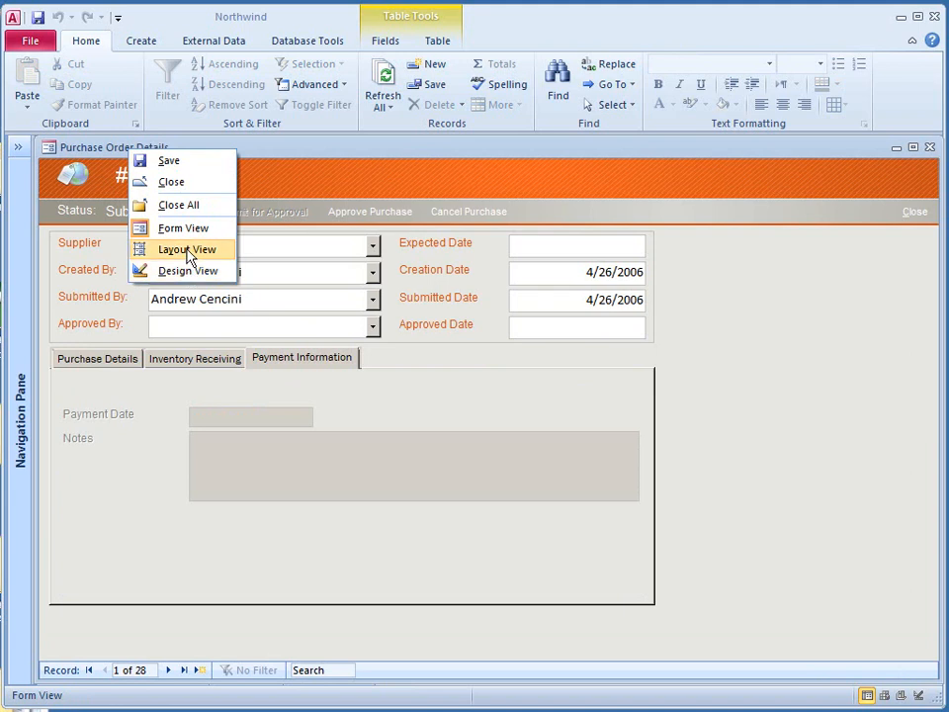
click(185, 249)
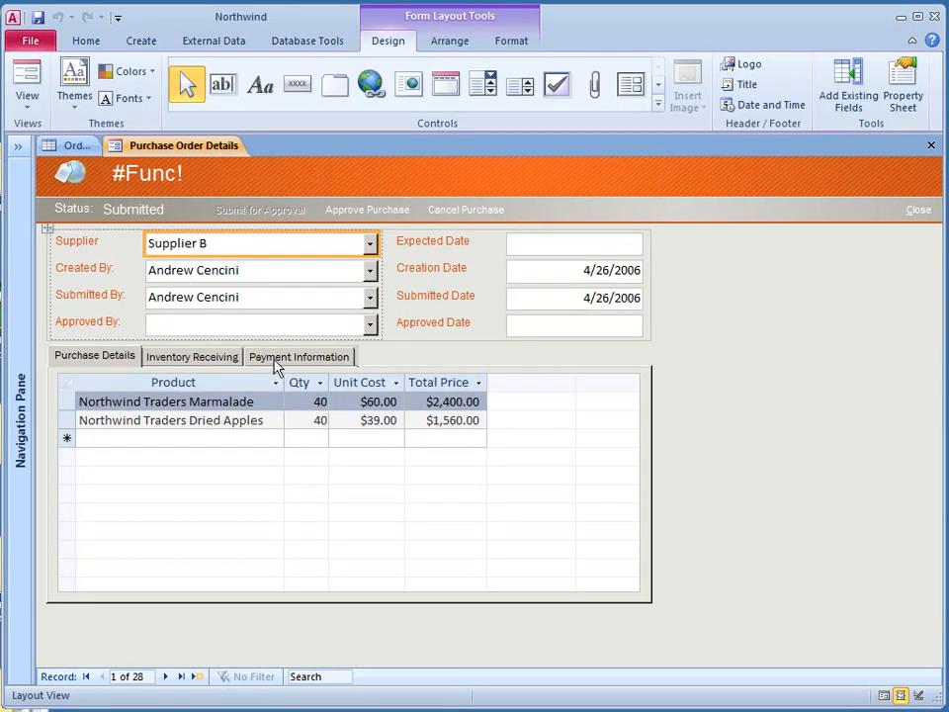
Show the Payment Information page in Layout view and pick the Combo Box control.
click(298, 356)
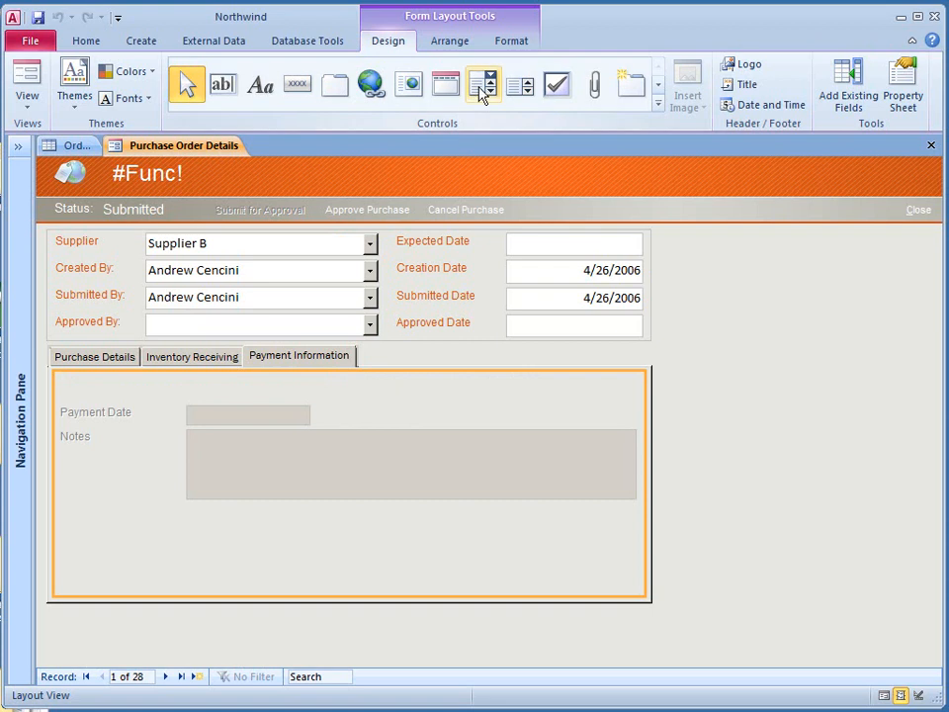
mouse_move(484, 89)
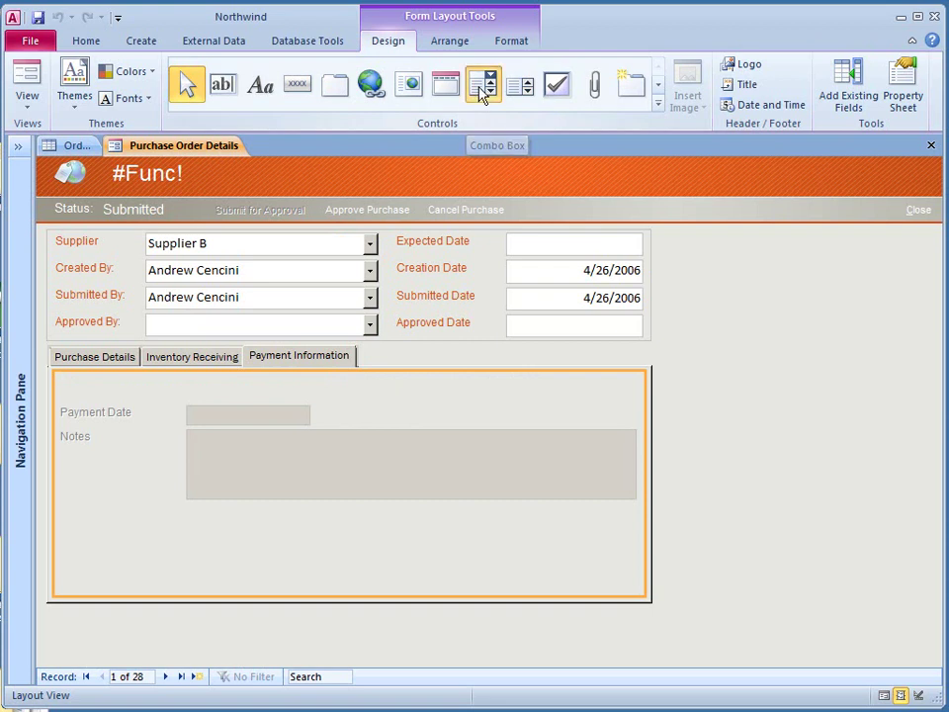
click(489, 84)
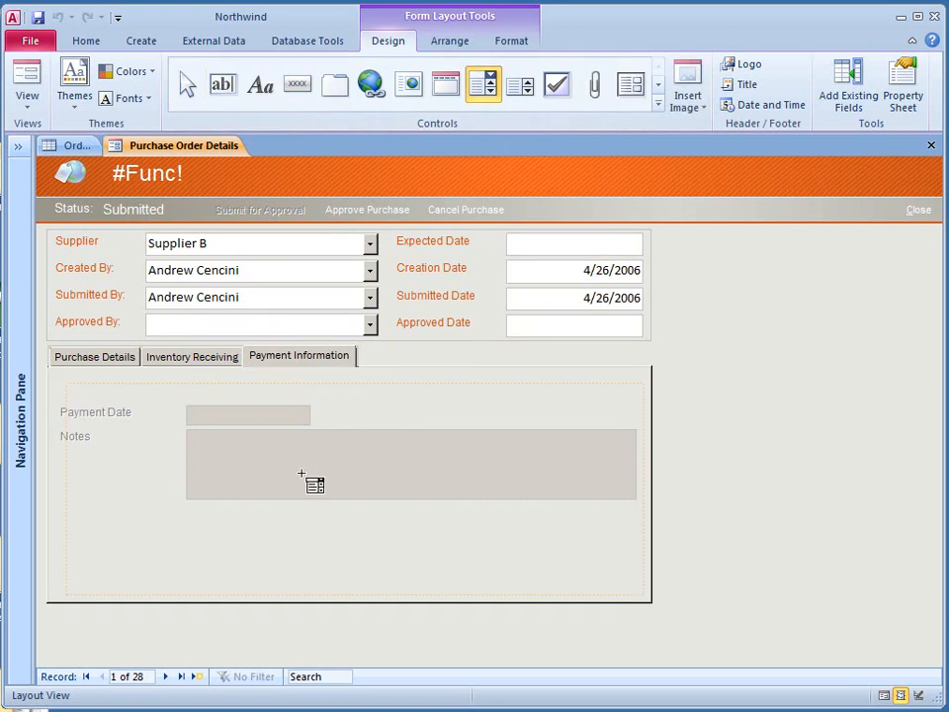
mouse_move(190, 516)
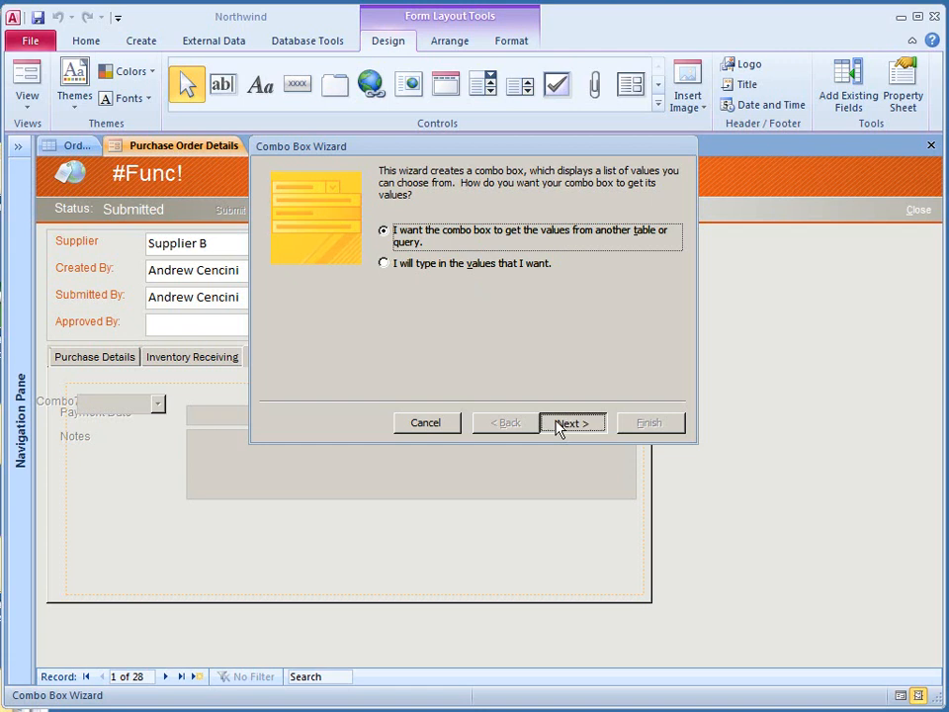
In the Combo Box Wizard, use the Orders table as the value source.
click(571, 422)
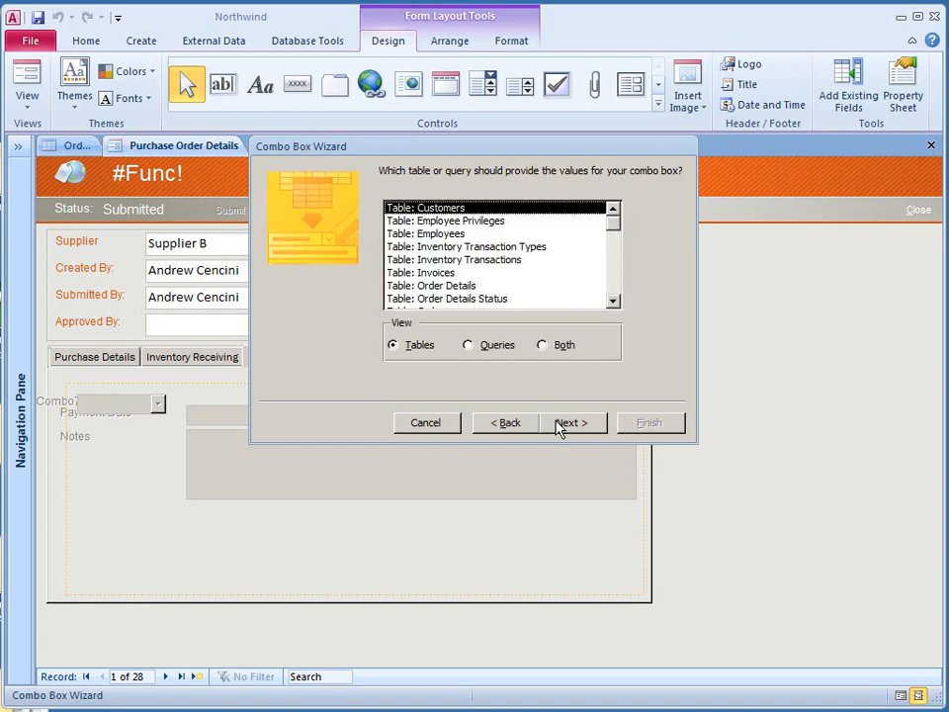
mouse_move(524, 234)
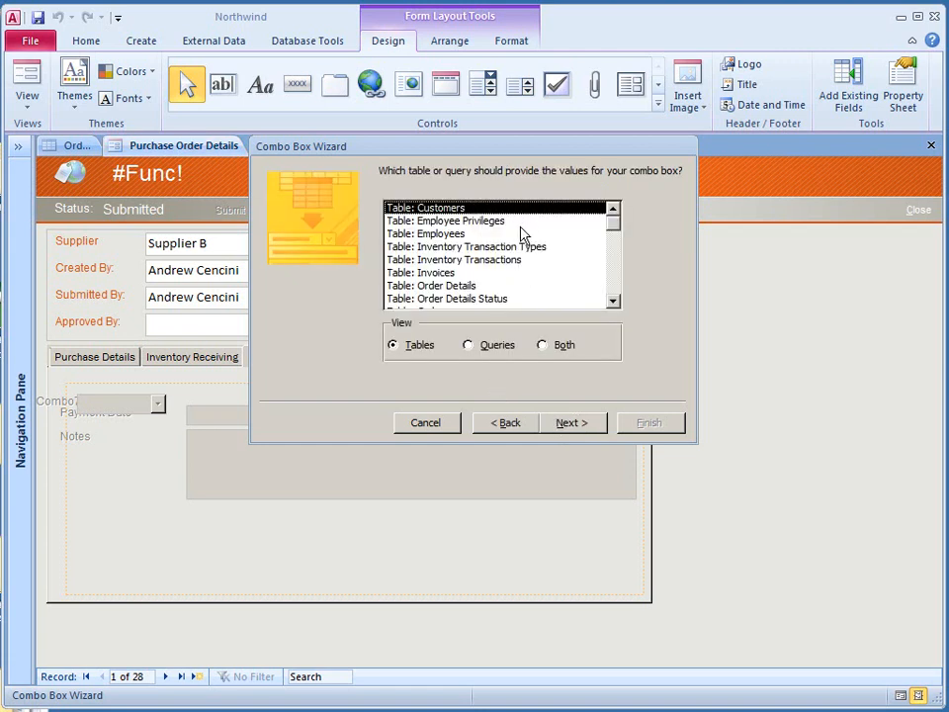
mouse_move(614, 238)
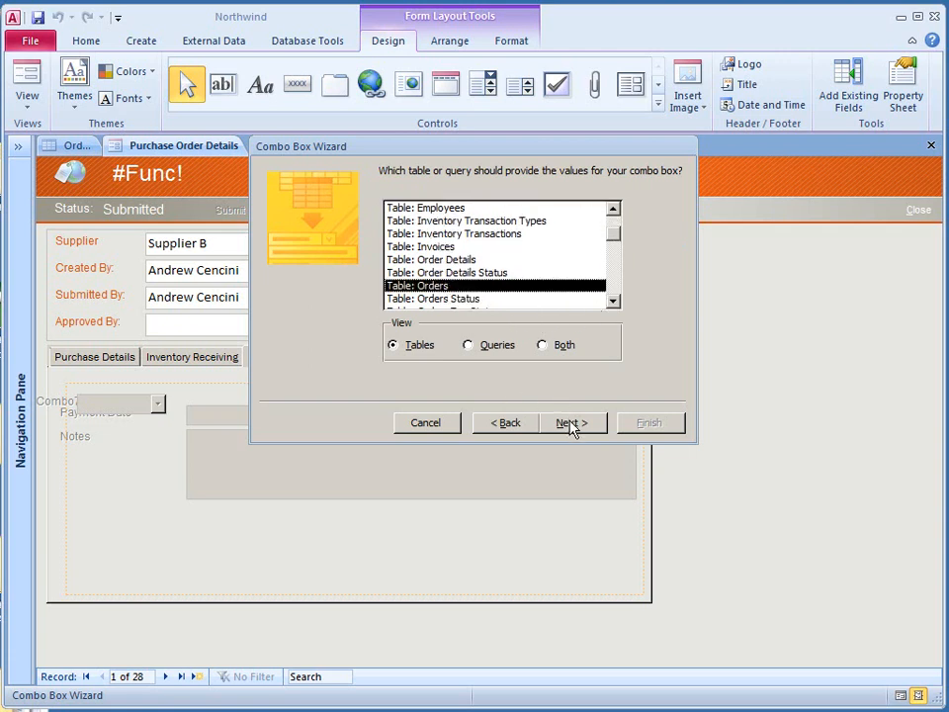
click(571, 422)
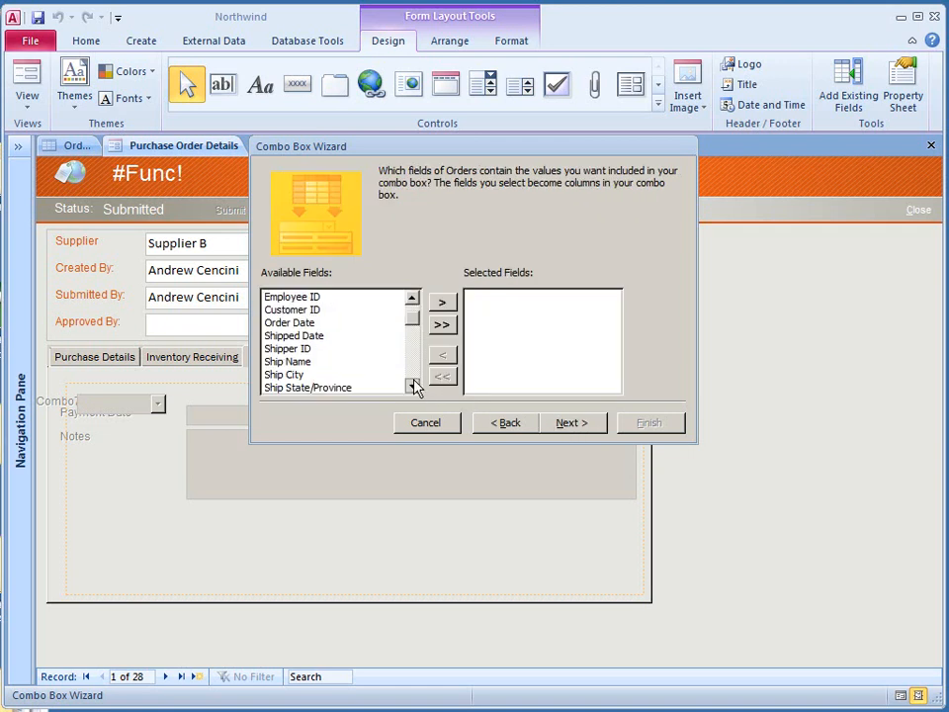
click(414, 384)
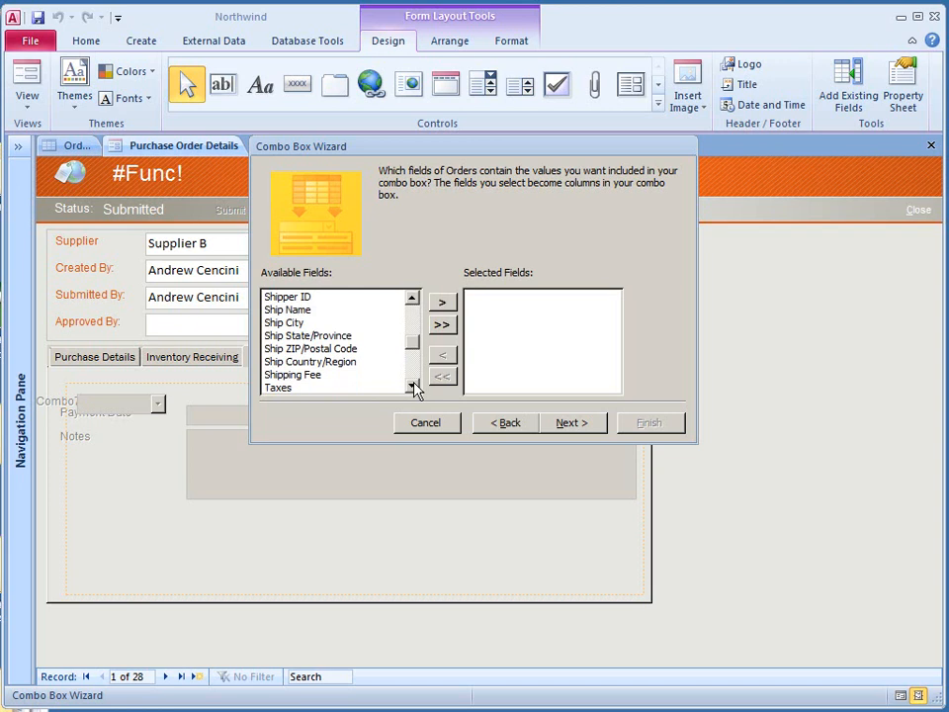
click(415, 386)
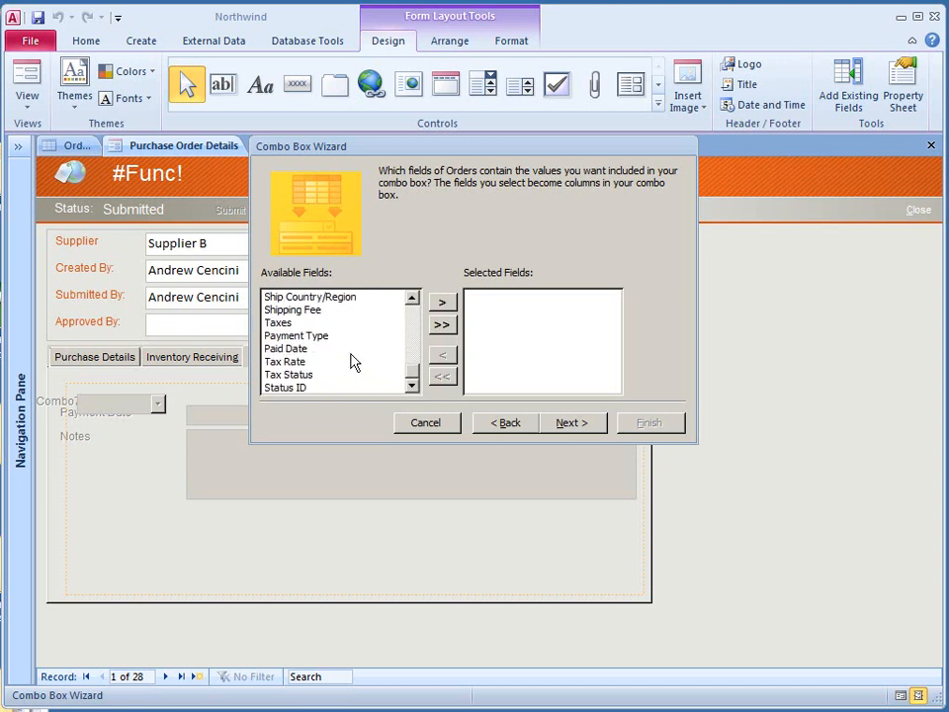
Add Payment Type as the combo box field, accept the defaults and finish.
click(442, 300)
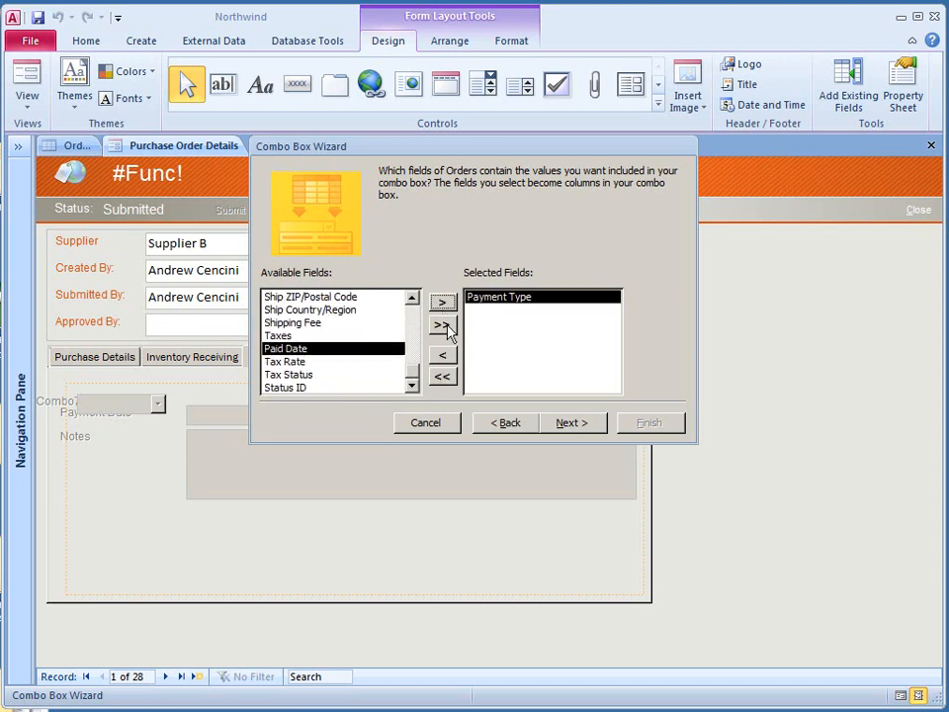
click(572, 422)
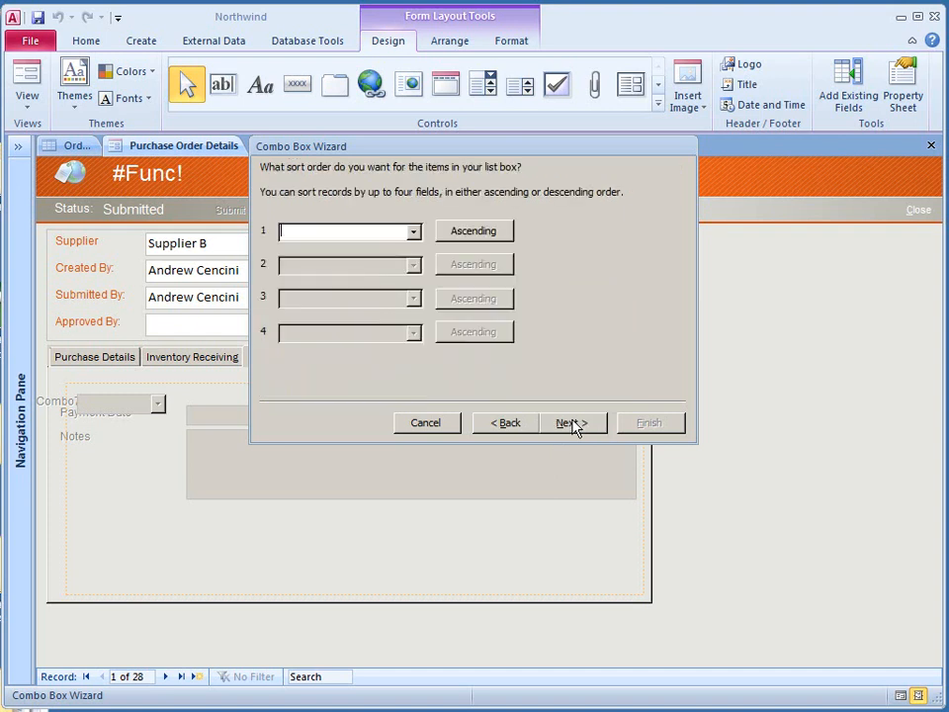
click(570, 423)
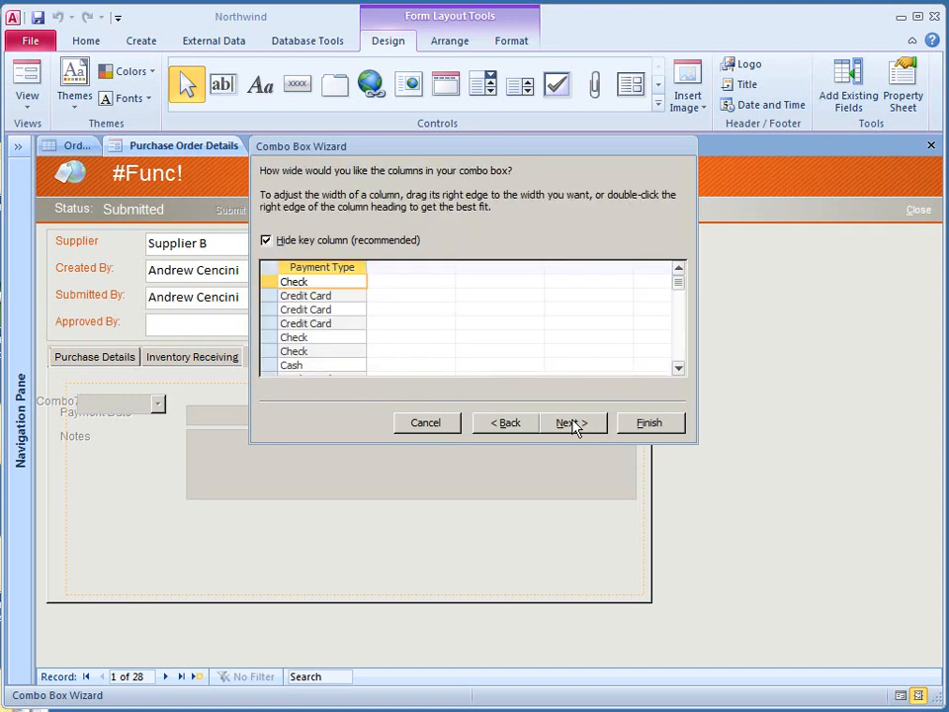
click(571, 422)
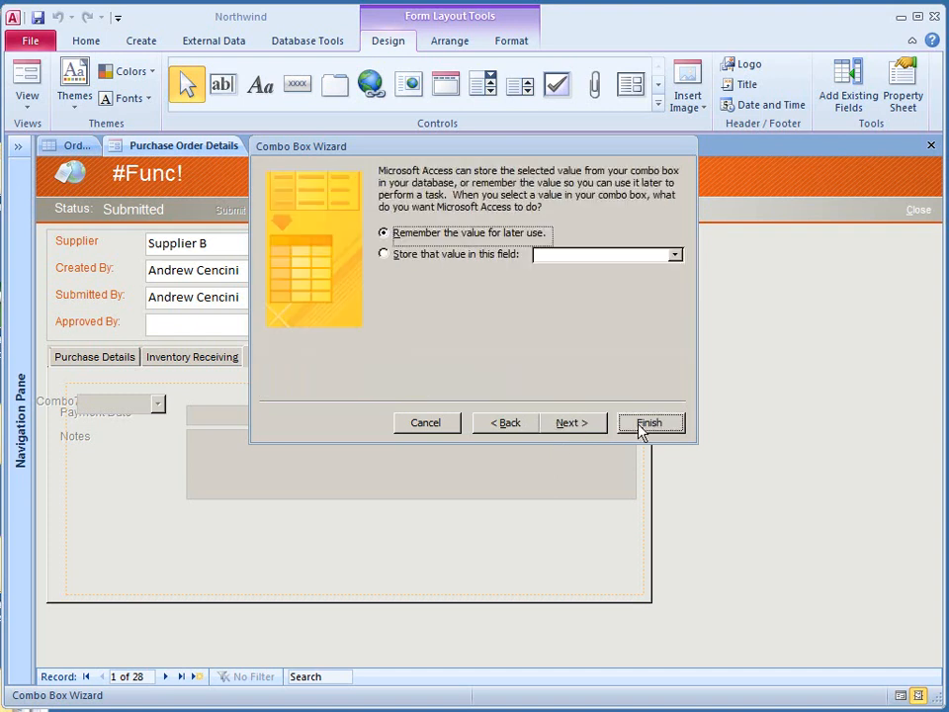
click(650, 423)
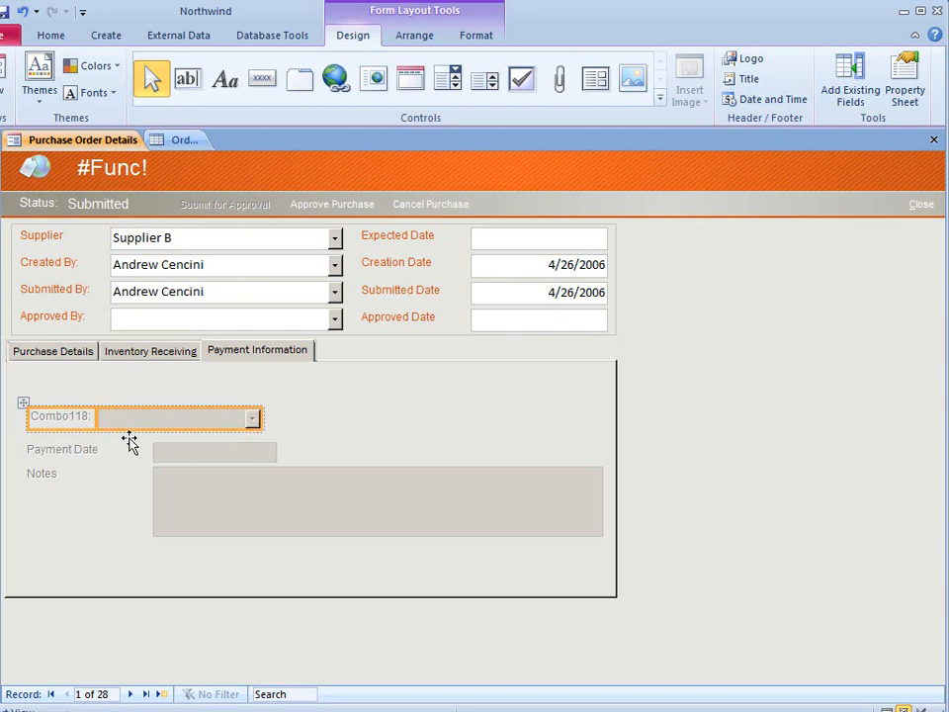
Select the new Combo118 combo box above Payment Date.
click(904, 75)
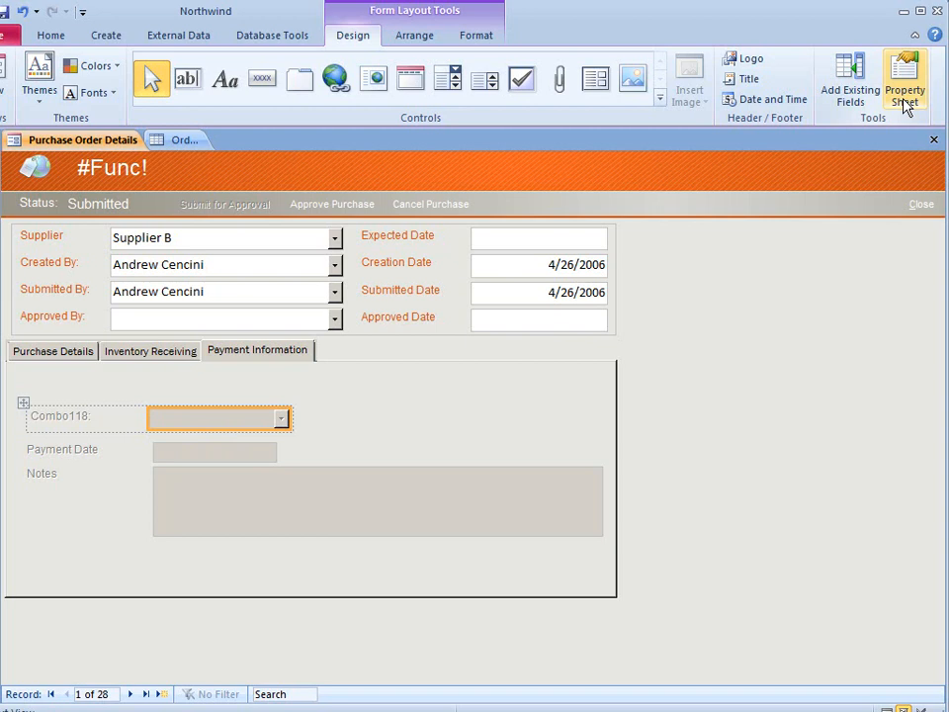
Change the Combo118 label caption to 'Payment Method' in the Property Sheet.
click(899, 77)
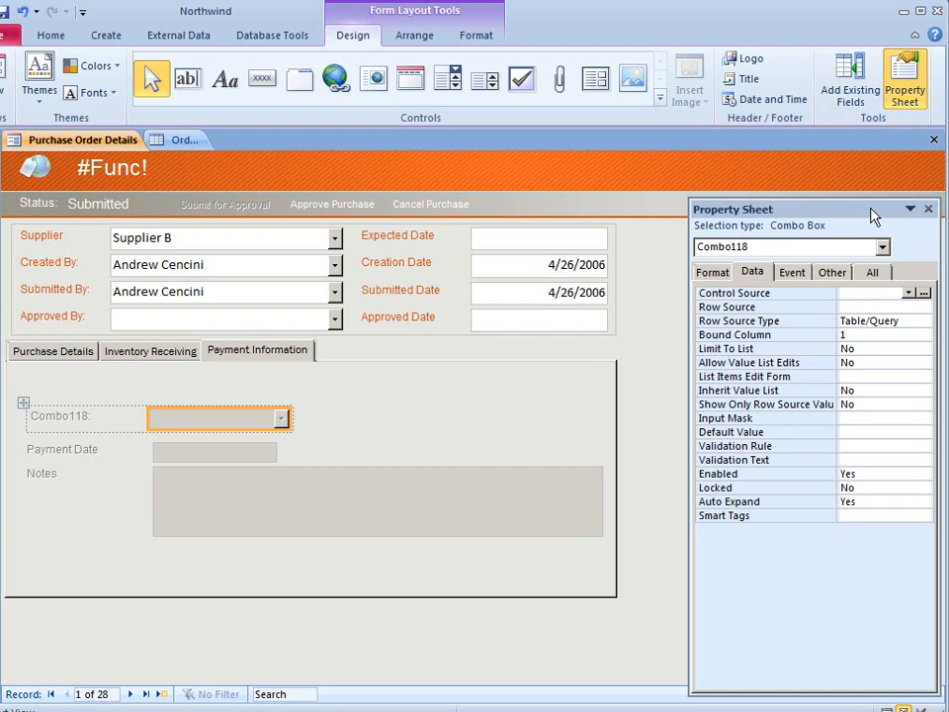
click(61, 416)
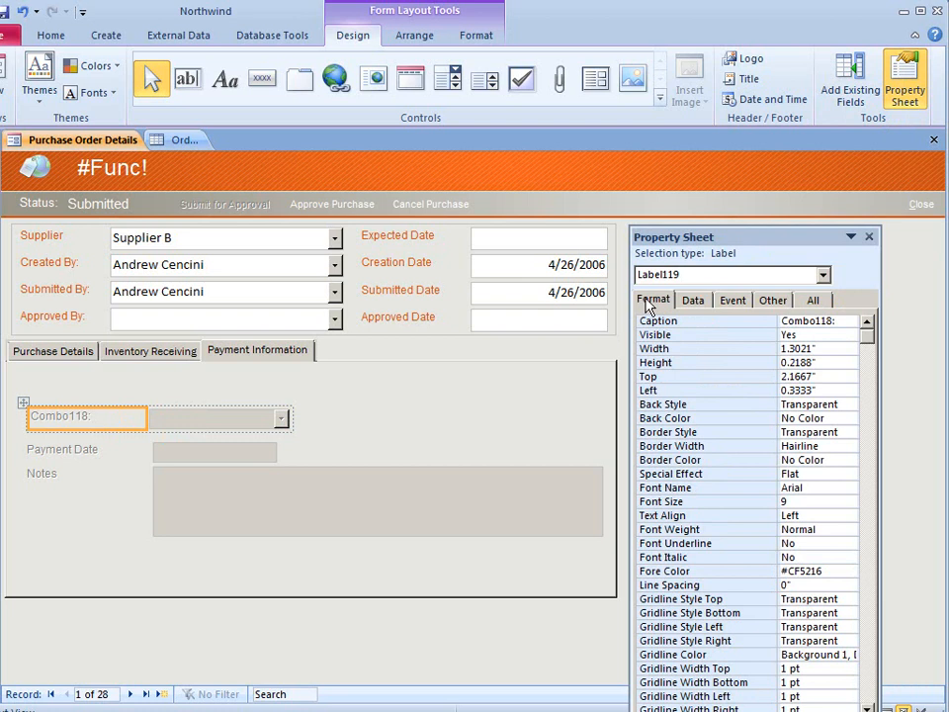
mouse_move(833, 334)
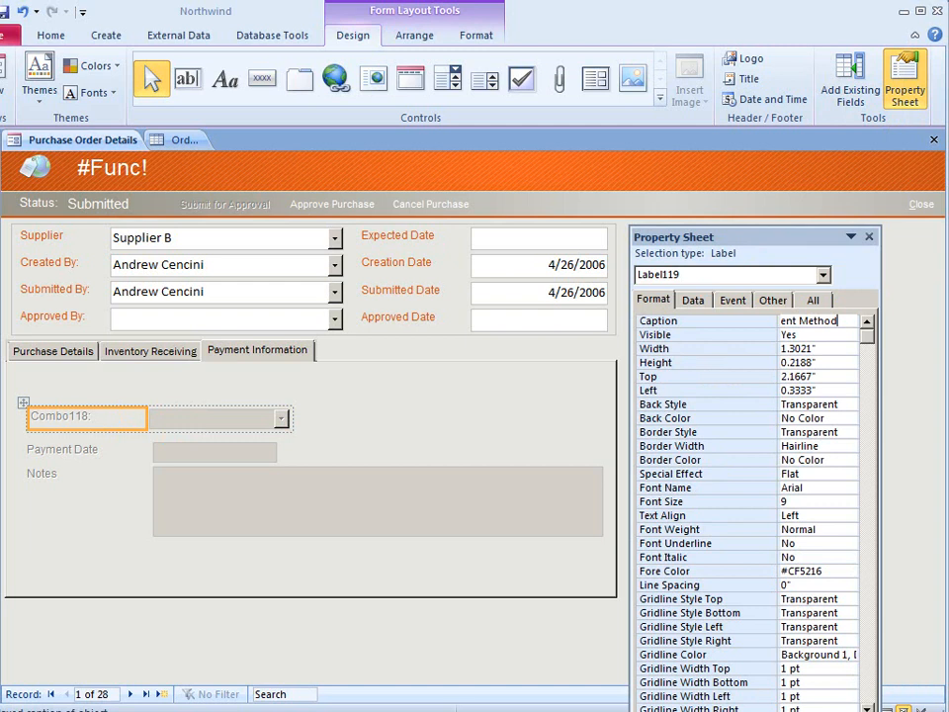
click(219, 418)
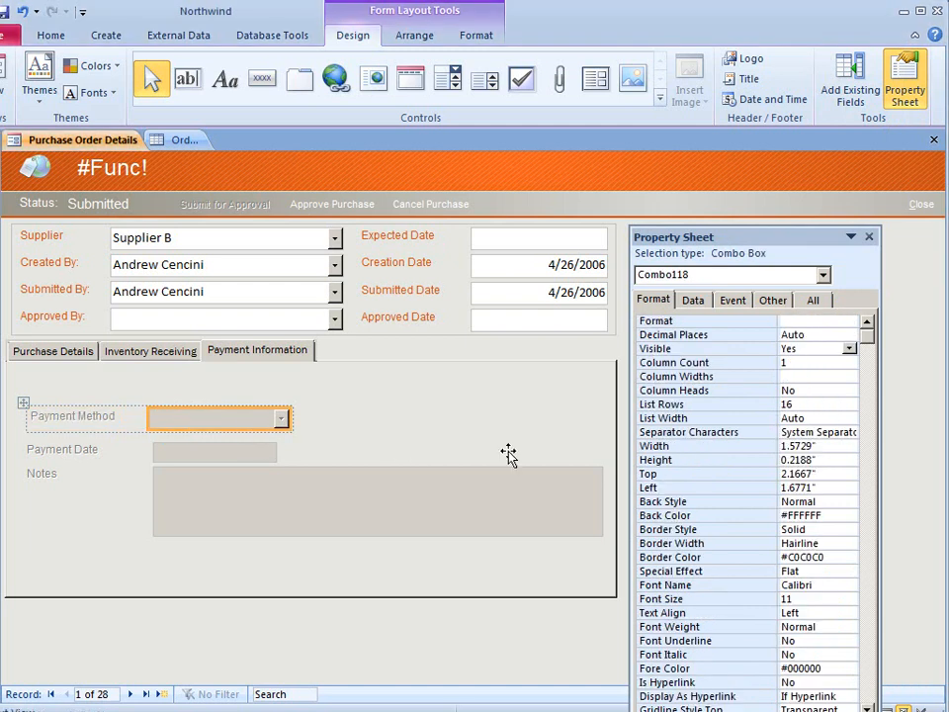
Set the combo box's Control Source to the Payment Method field.
click(692, 299)
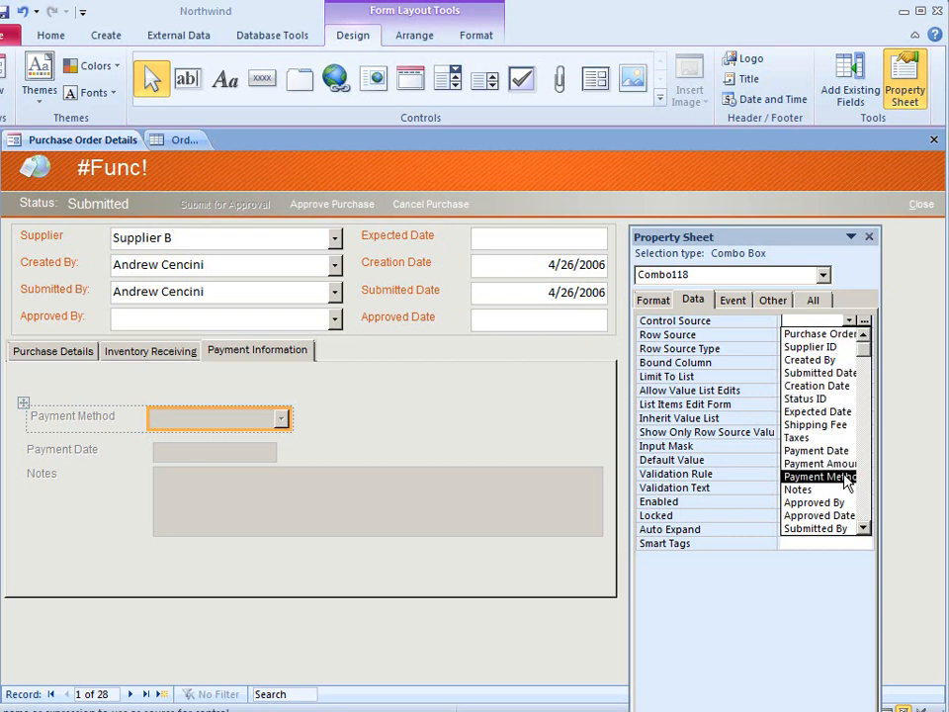
click(819, 473)
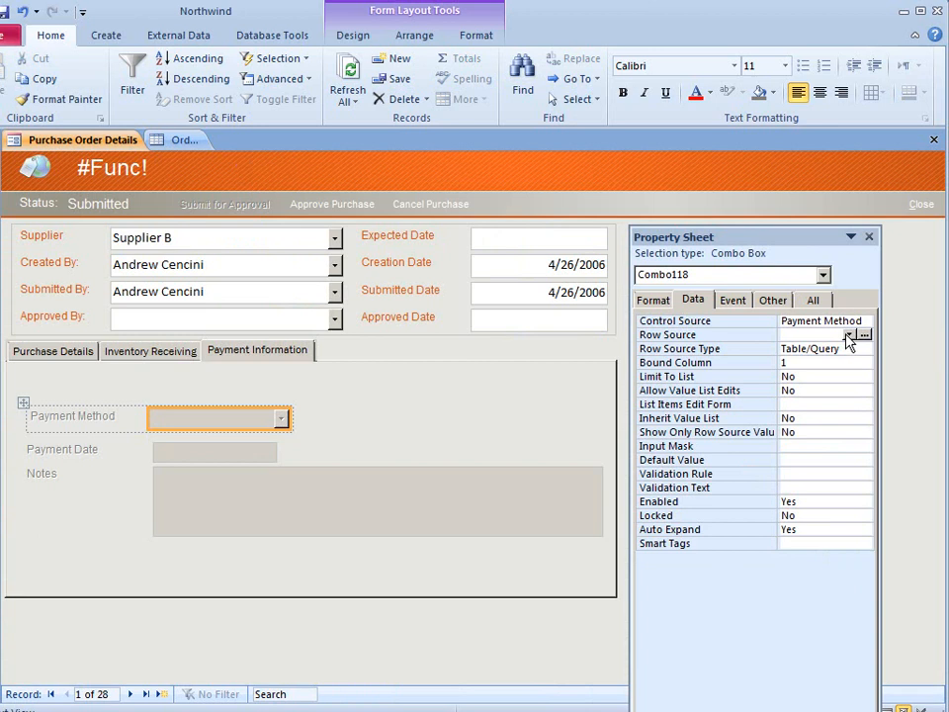
mouse_move(855, 343)
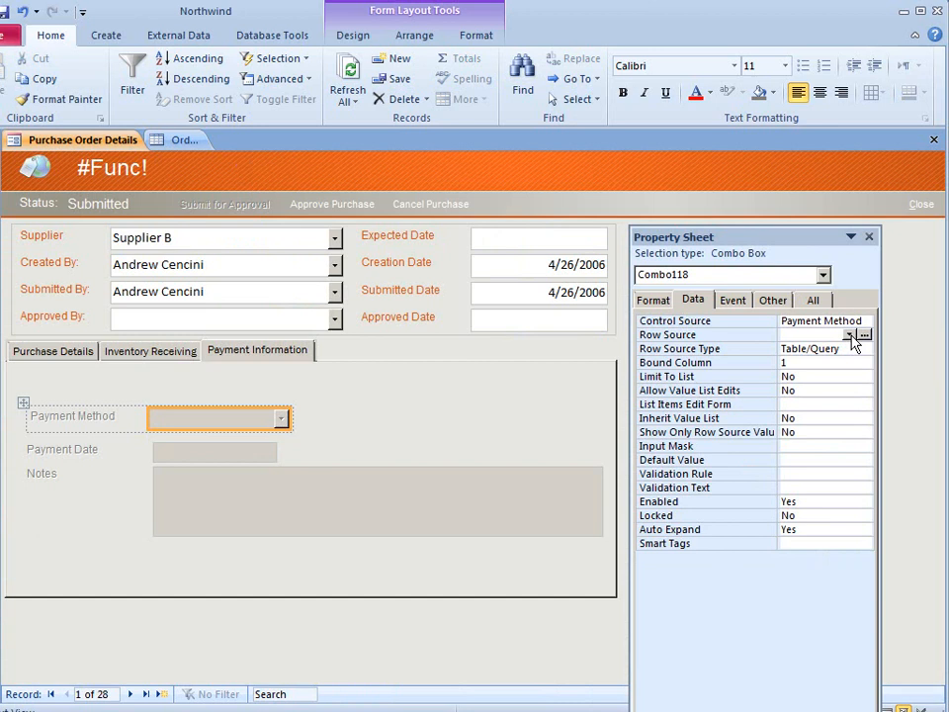
Set Row Source Type to Value List with payment types starting 'Credit Card; Check'.
click(861, 334)
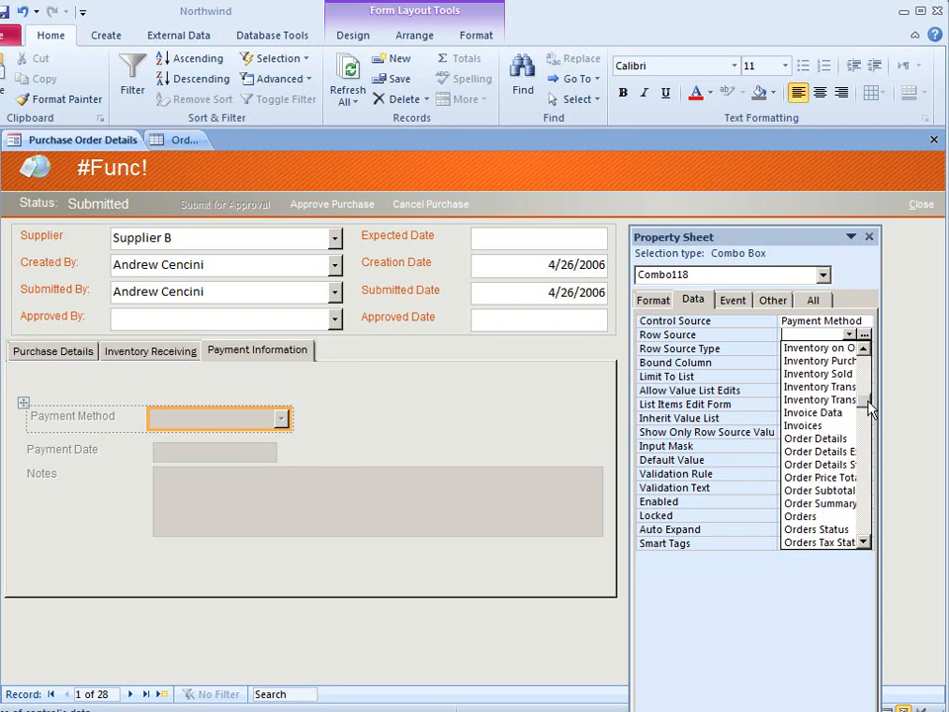
click(868, 537)
text(Credit  Card;Check;)
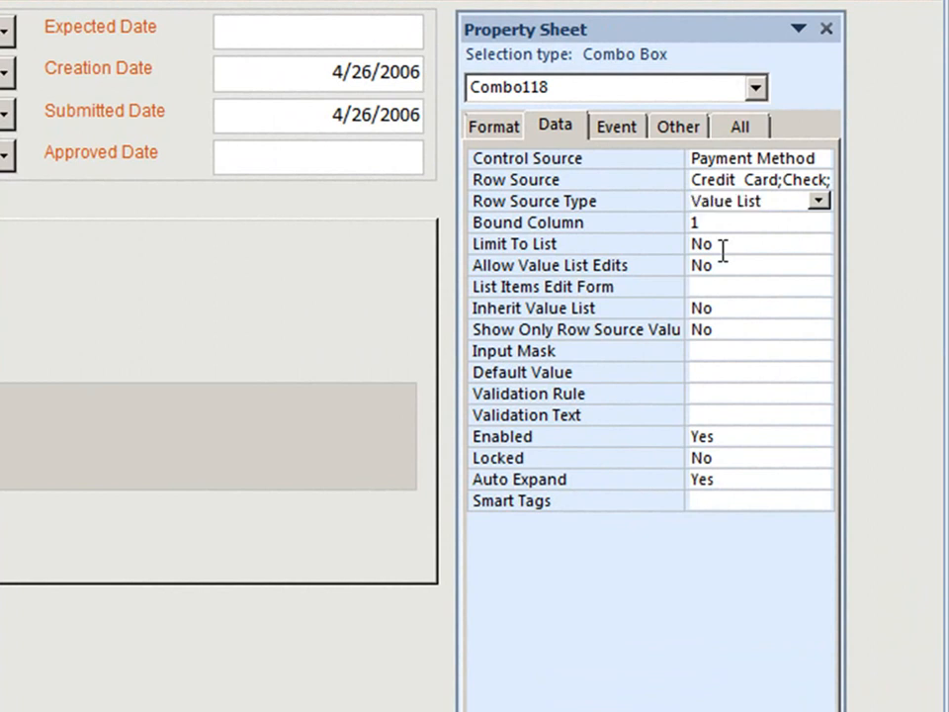
Set the combo box's Limit To List property to Yes.
click(839, 243)
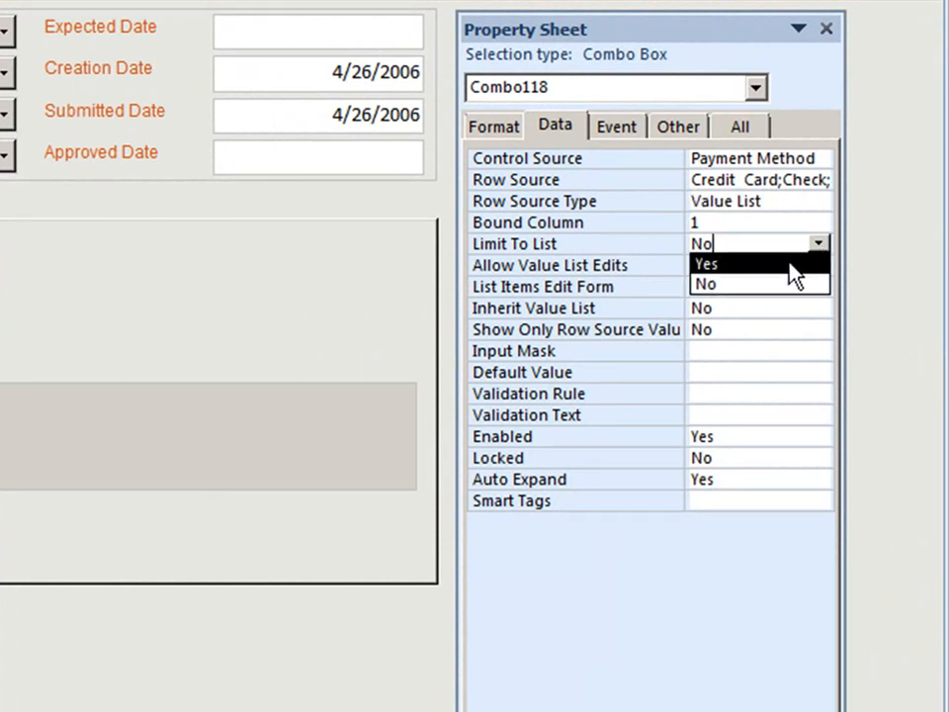
click(708, 263)
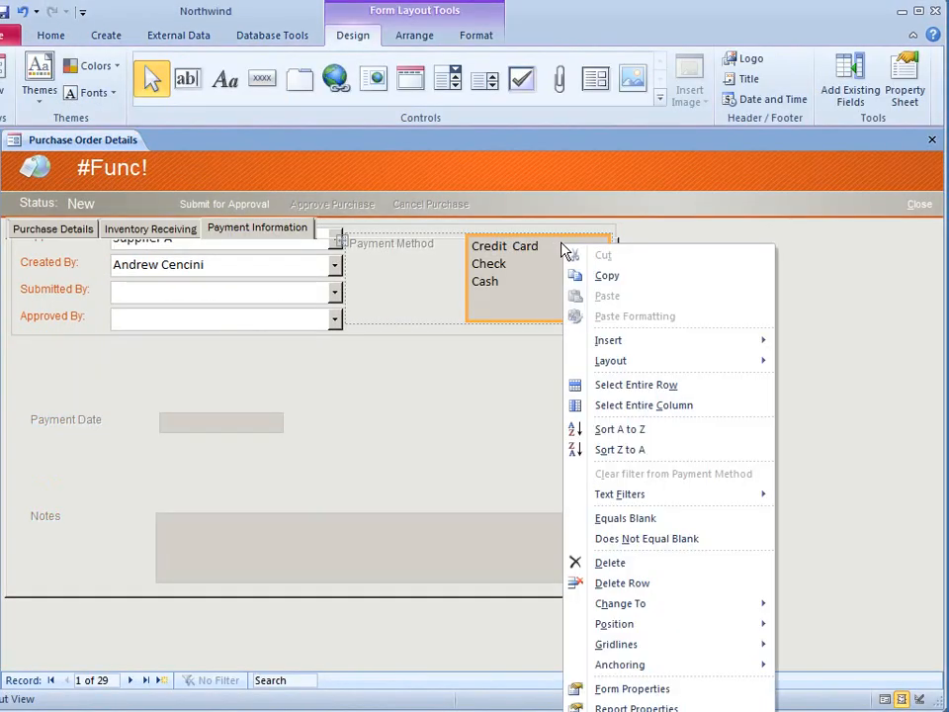
mouse_move(607, 275)
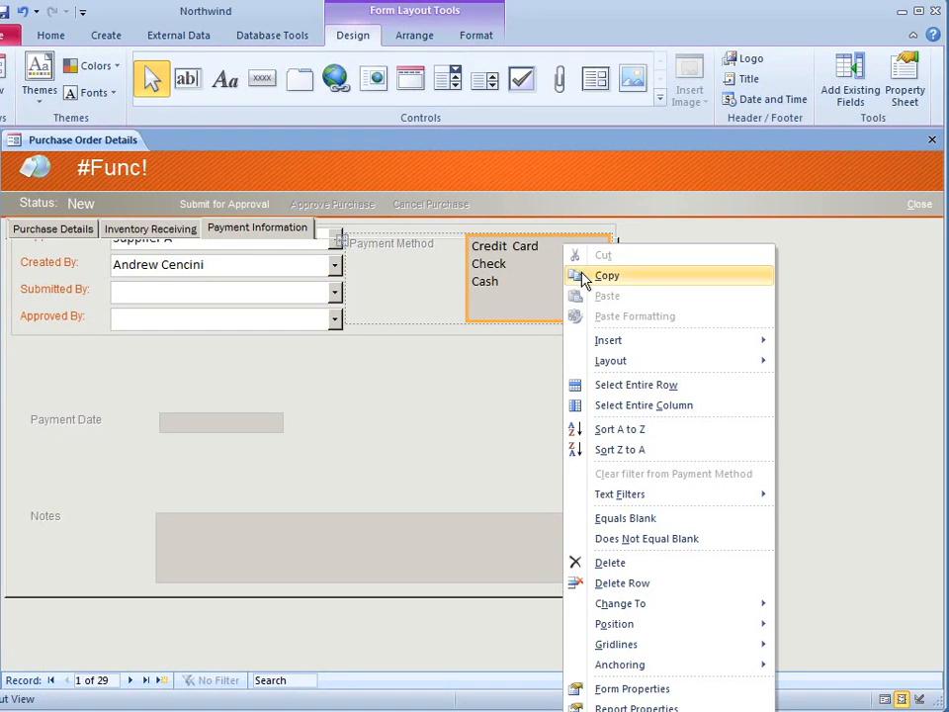
mouse_move(619, 495)
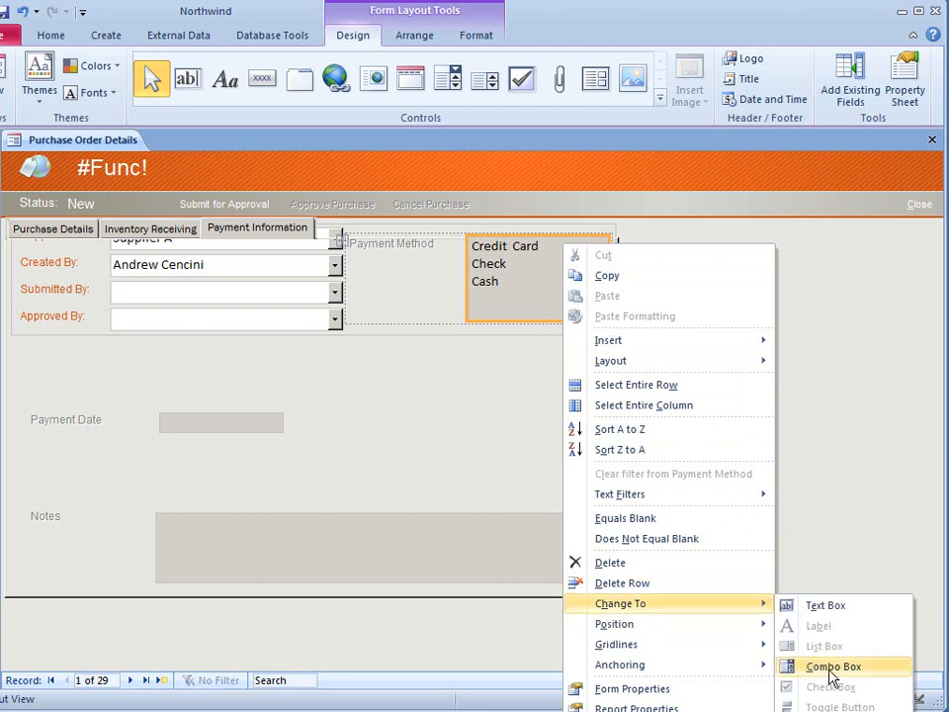
Change the Payment Method list (Credit Card, Check, Cash) into a combo box.
click(839, 659)
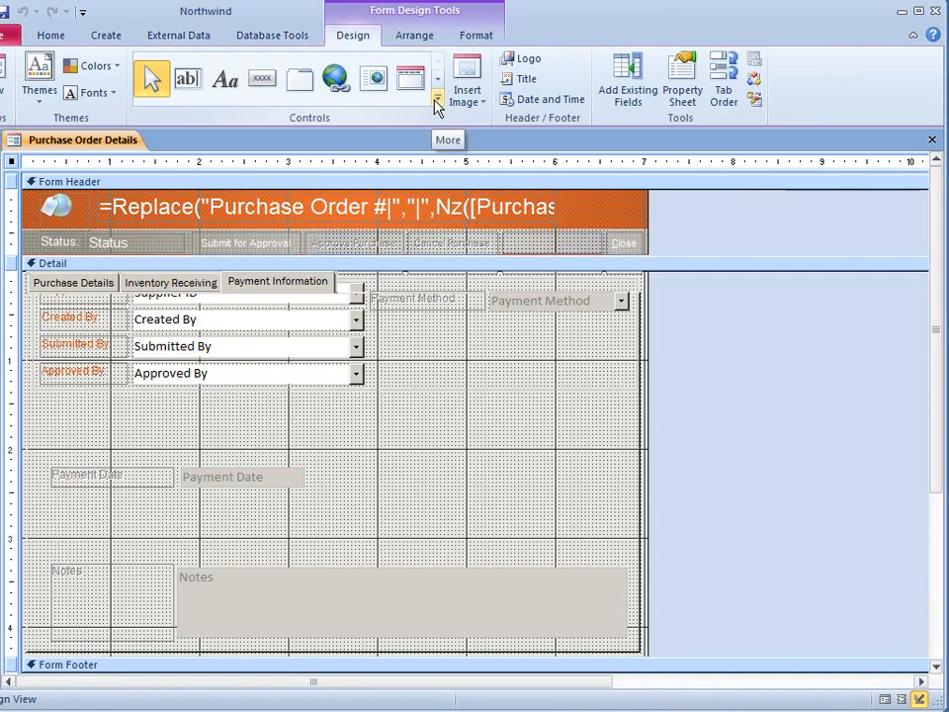
Expand the Controls gallery on the Design tab to show every available form control.
click(434, 96)
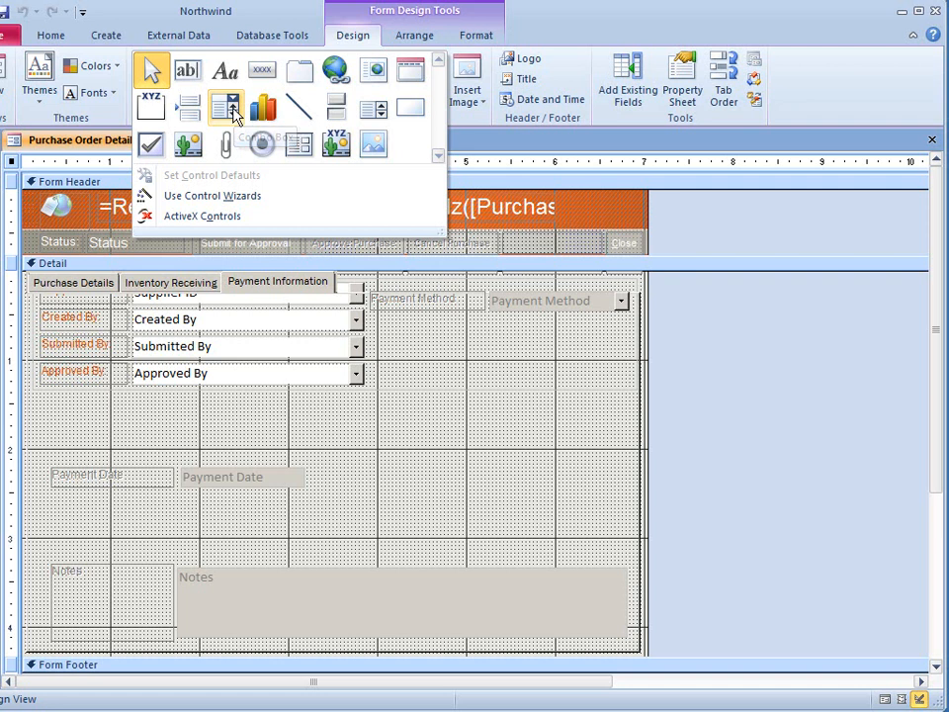
mouse_move(381, 108)
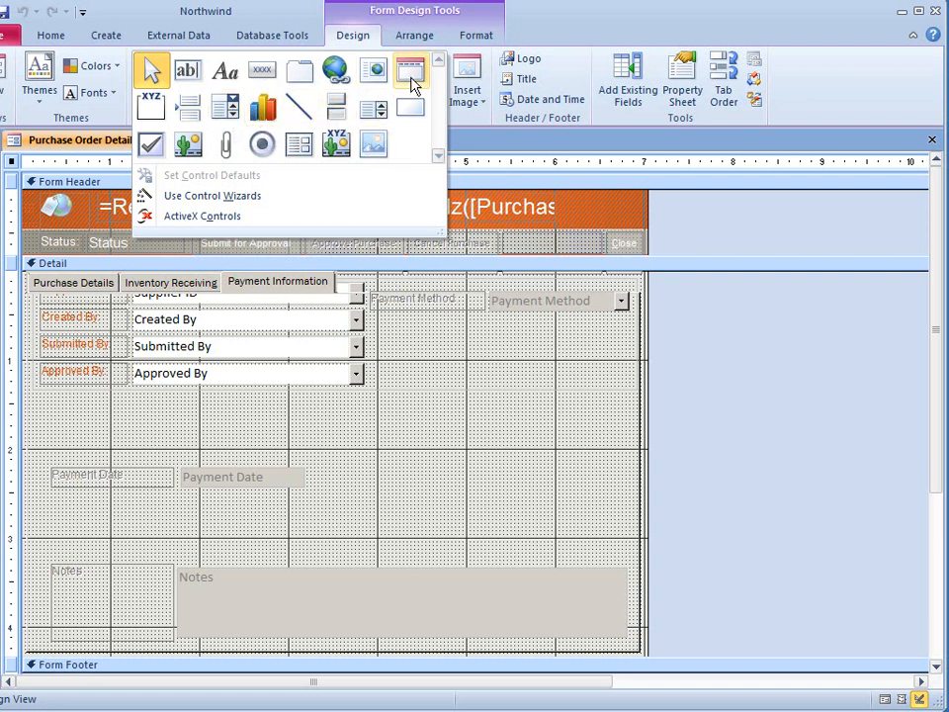
mouse_move(409, 71)
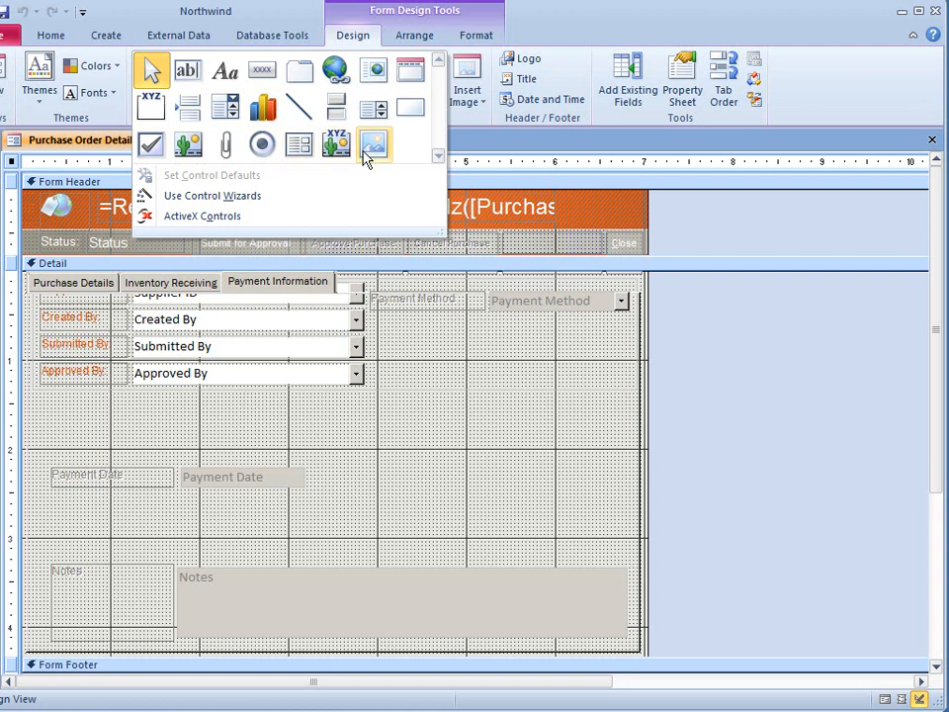
mouse_move(373, 145)
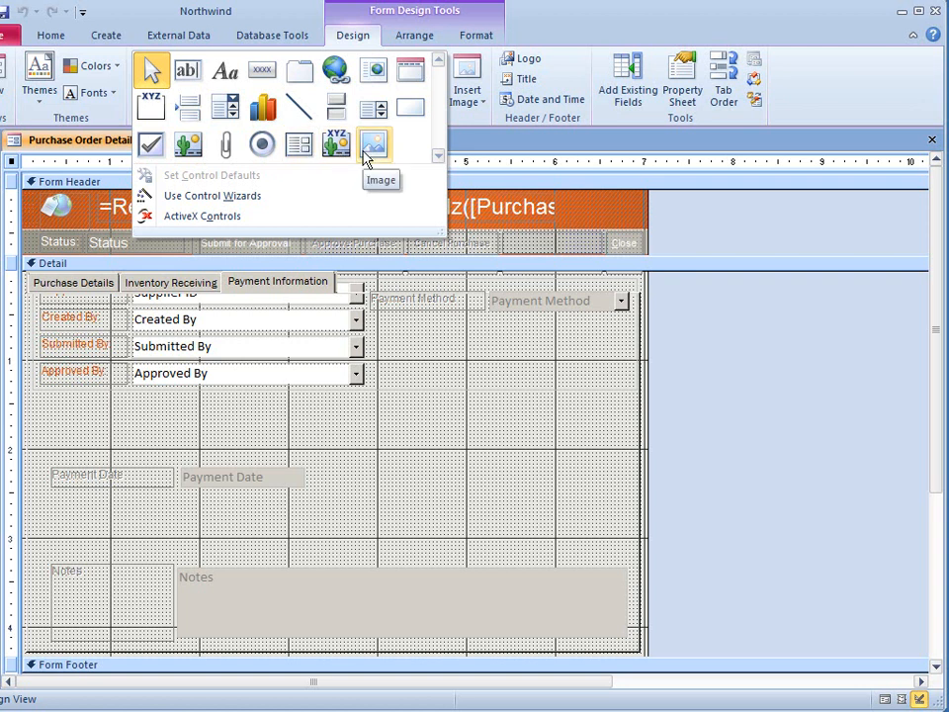